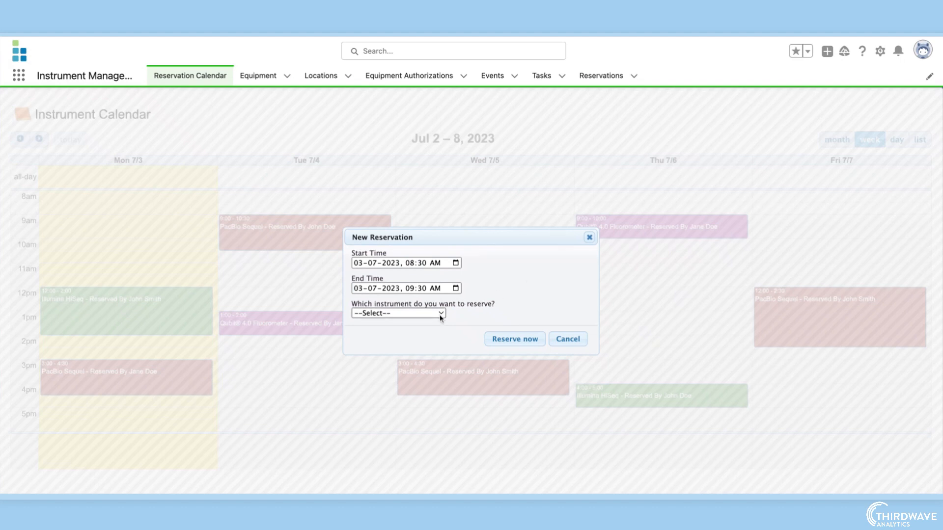
# Reserve the Qubit® 4.0 Fluorometer for John Smith, Monday 7/3 from 8:30 to 9:30 AM.
pyautogui.click(398, 313)
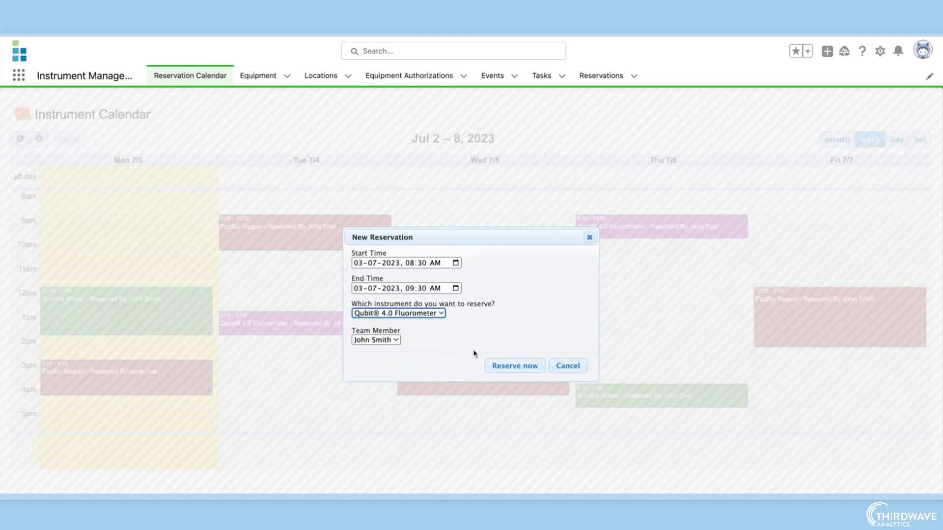
pyautogui.click(565, 365)
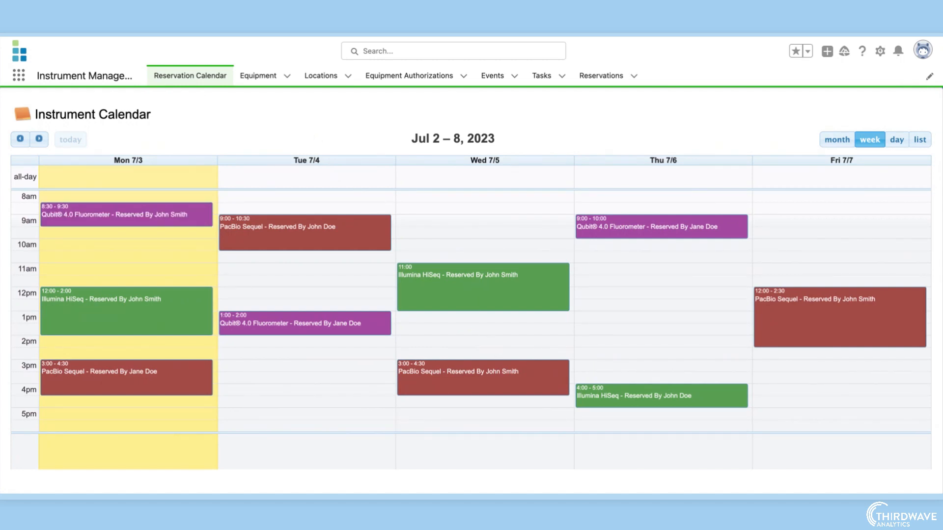
# Show all equipment and bring up the Qubit® 4.0 Fluorometer record.
pyautogui.click(258, 76)
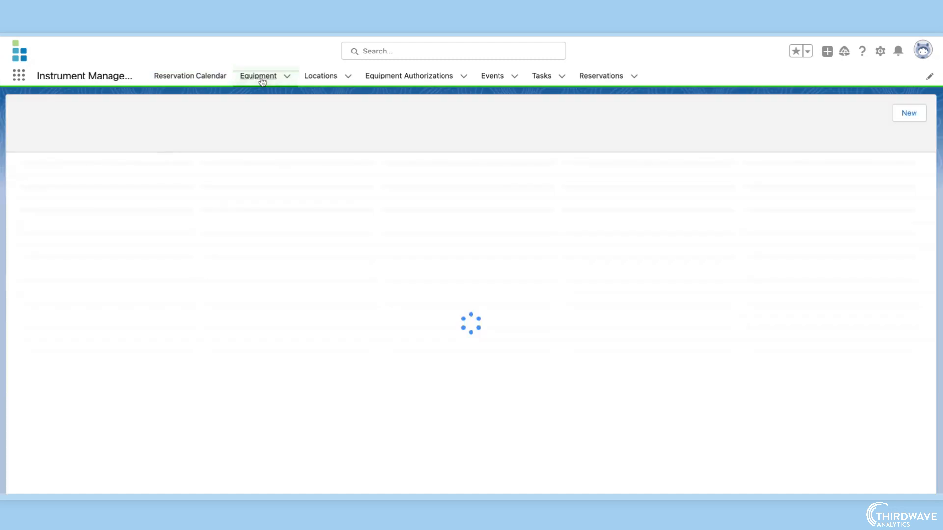
pyautogui.click(258, 75)
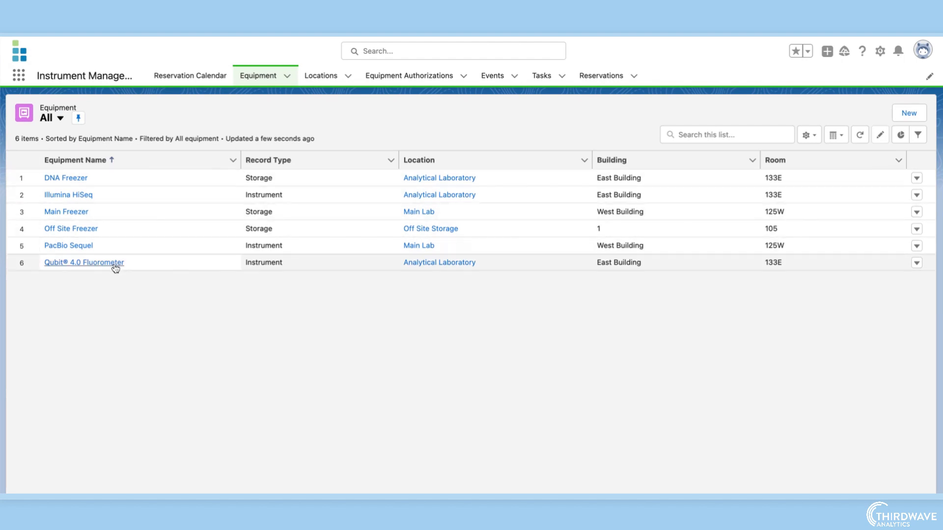
pyautogui.click(83, 262)
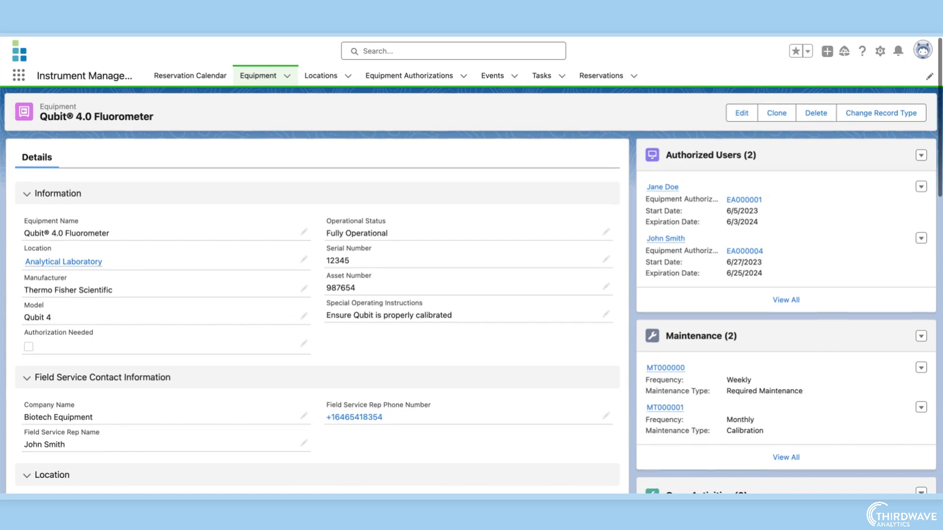
pyautogui.scroll(-3)
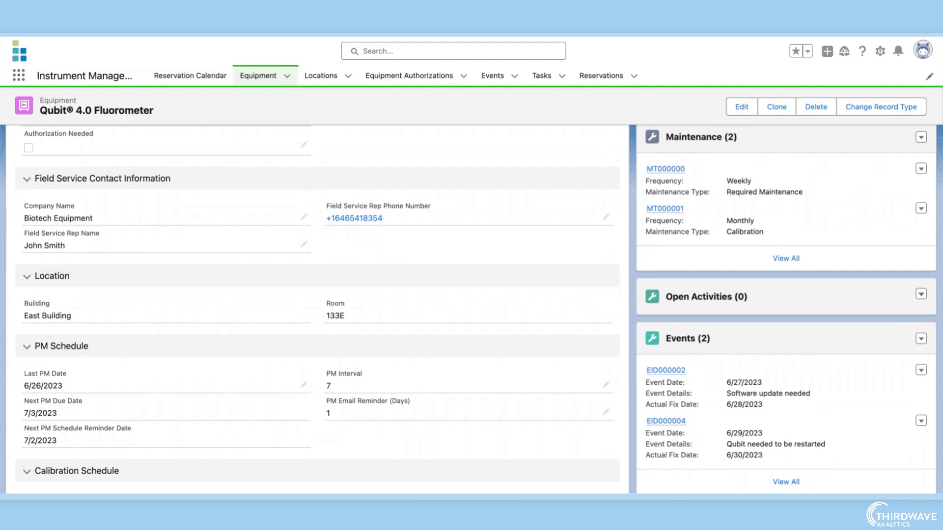
pyautogui.scroll(-3)
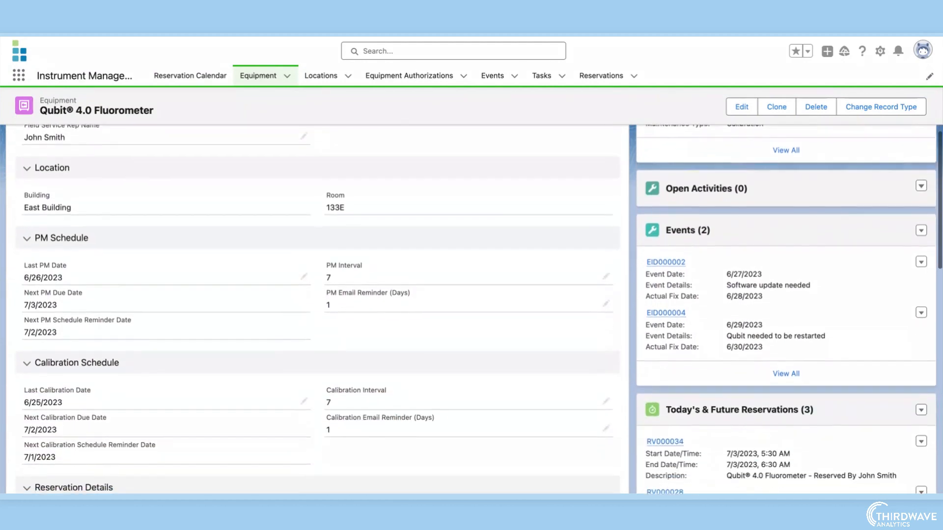
pyautogui.scroll(-3)
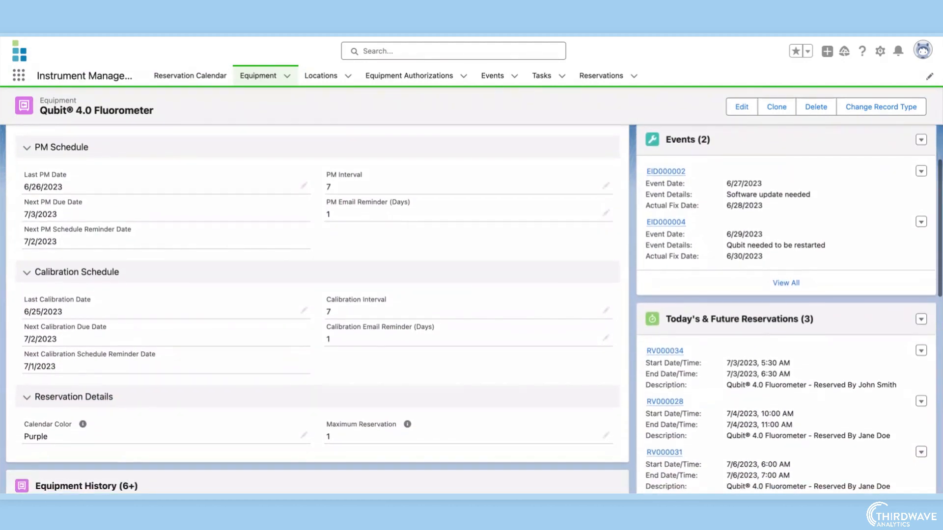
pyautogui.moveTo(429, 138)
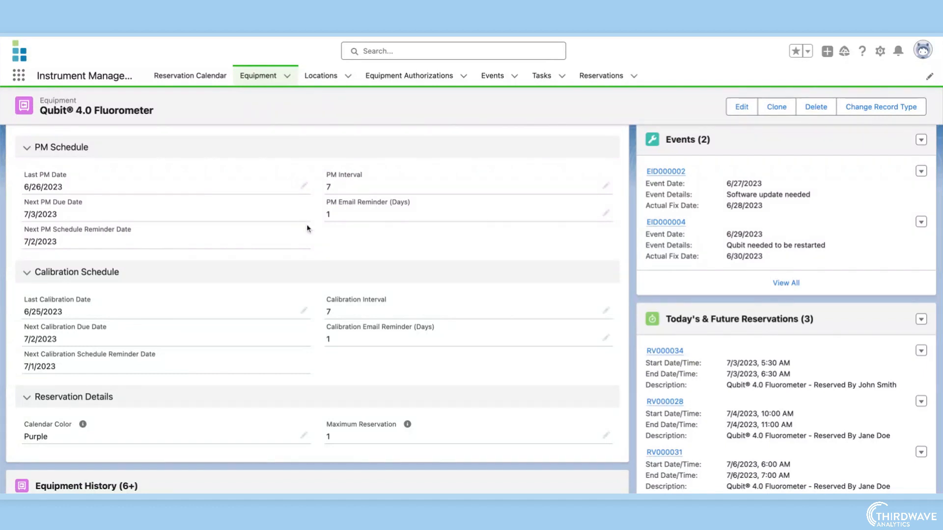
pyautogui.moveTo(280, 248)
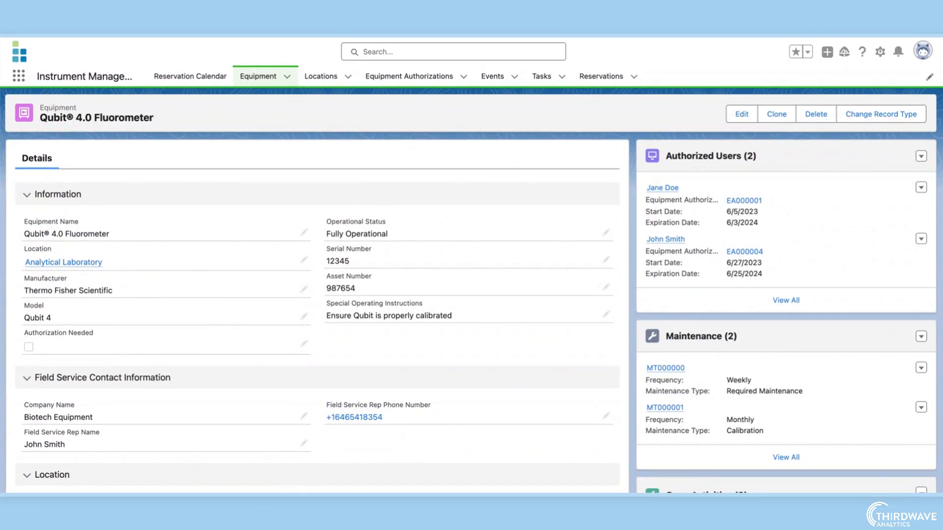
pyautogui.moveTo(710, 156)
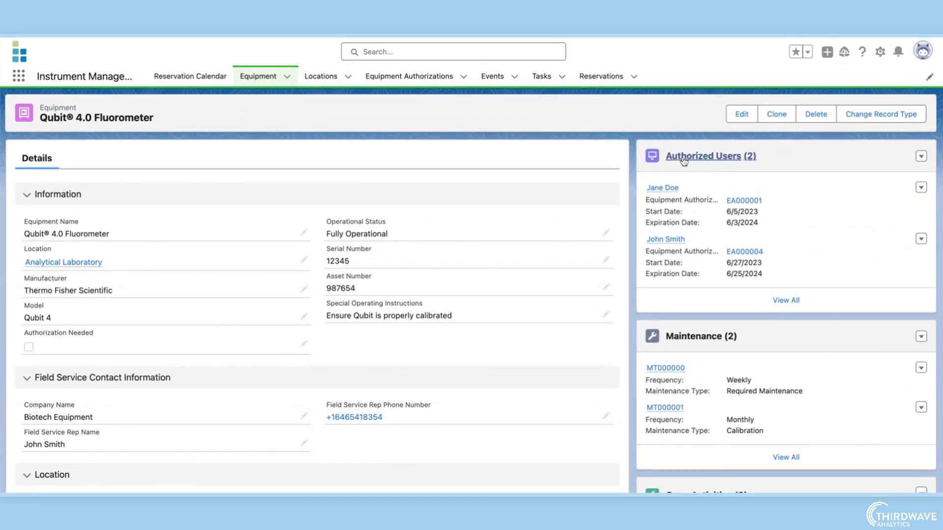
pyautogui.scroll(-3)
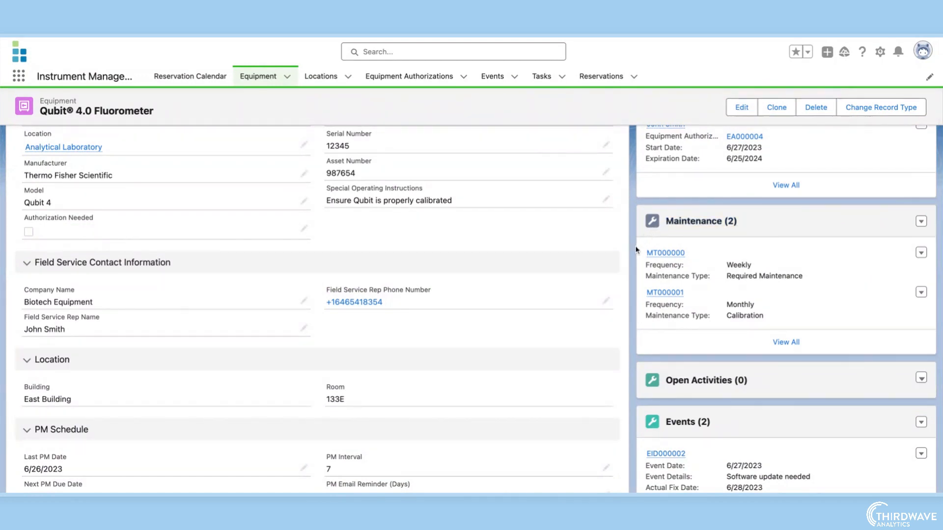
pyautogui.scroll(-3)
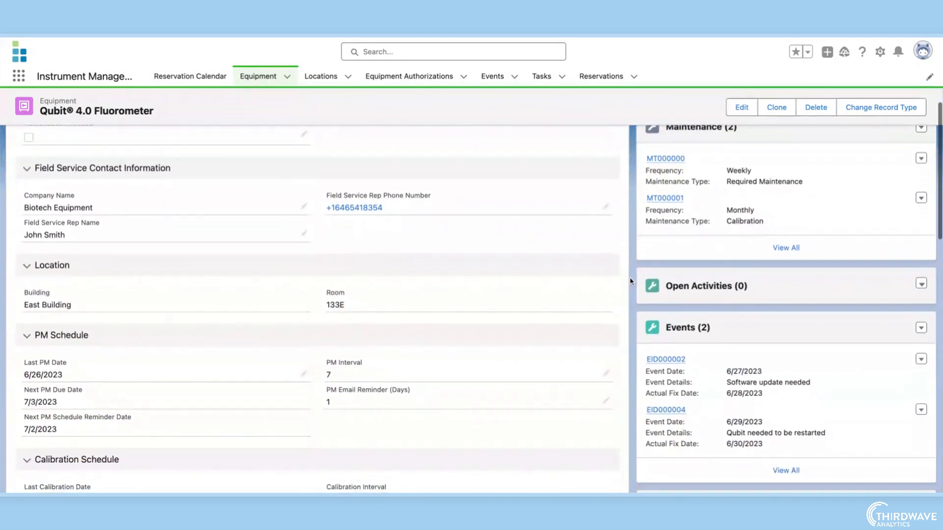
# Add a Calibration task due 7/4/2023 to the Qubit's open activities, noting to ensure proper calibration.
pyautogui.click(920, 283)
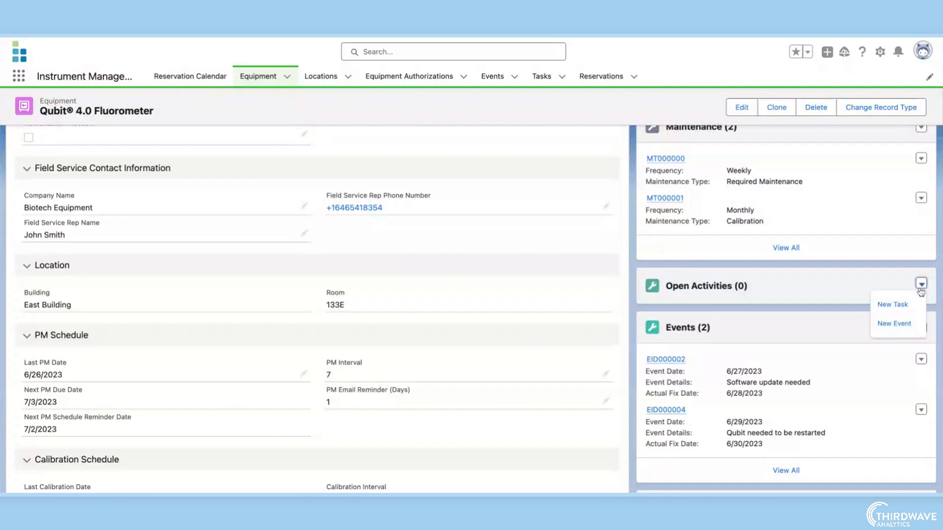
pyautogui.click(892, 304)
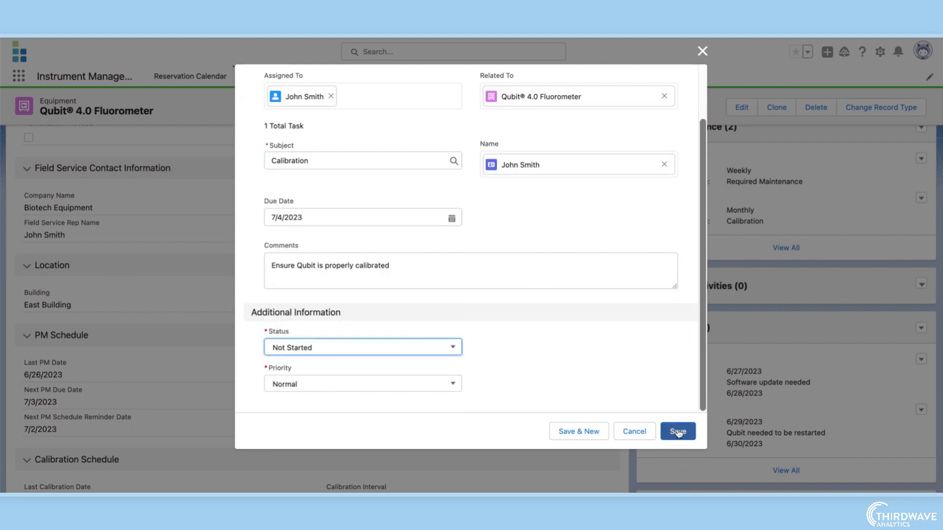
pyautogui.click(677, 431)
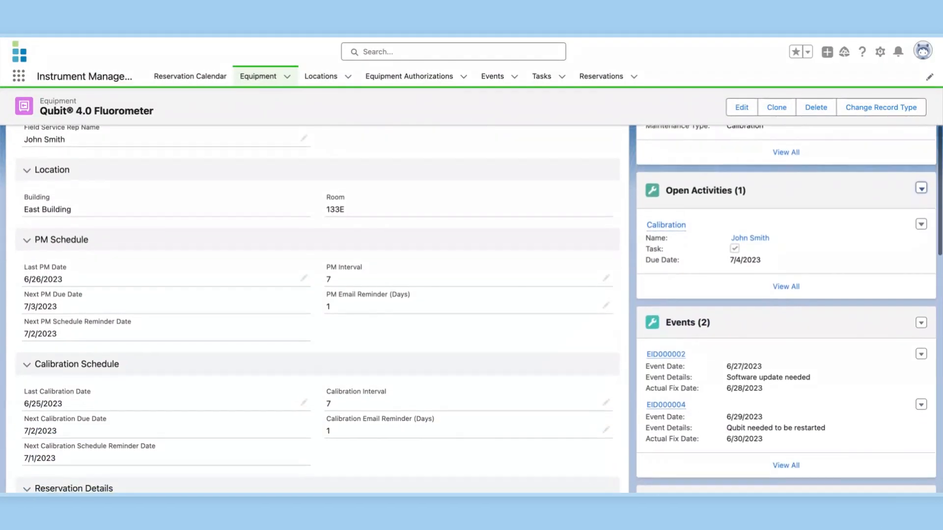
# Log a Break/Fix event dated 7/3/2023 for 'Sample spilled on Qubit' with a field service resolution.
pyautogui.scroll(-3)
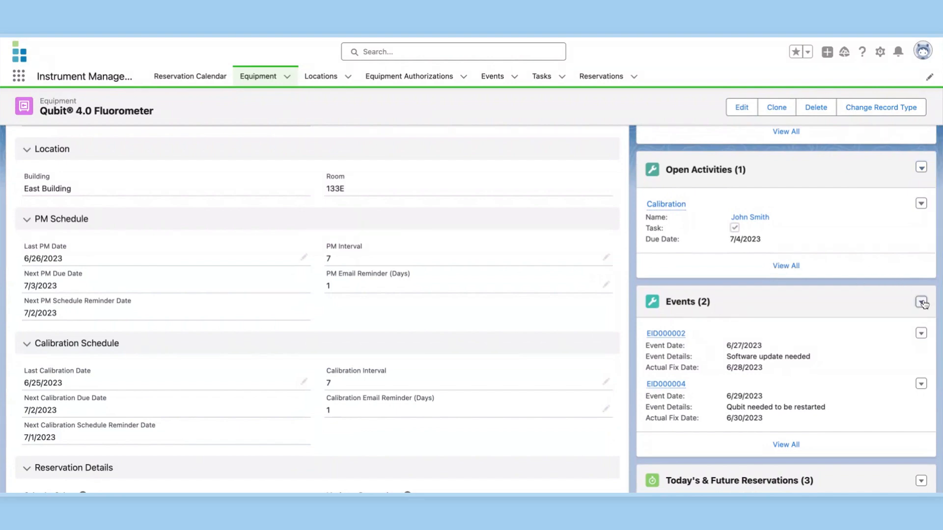
pyautogui.click(921, 302)
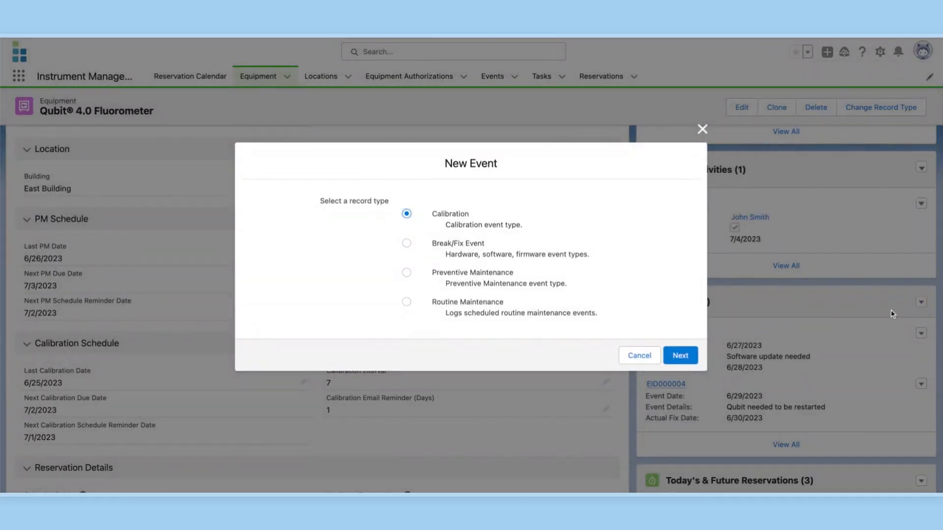
pyautogui.click(407, 242)
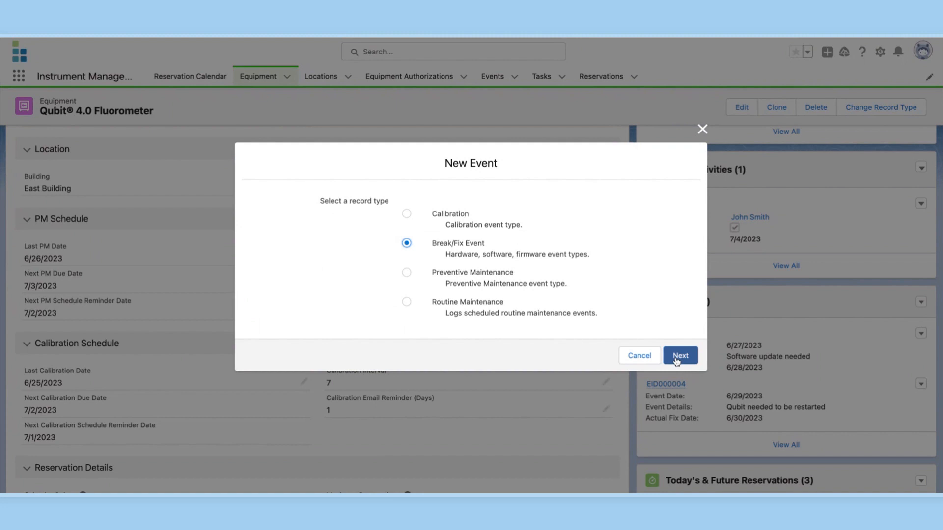
pyautogui.click(680, 356)
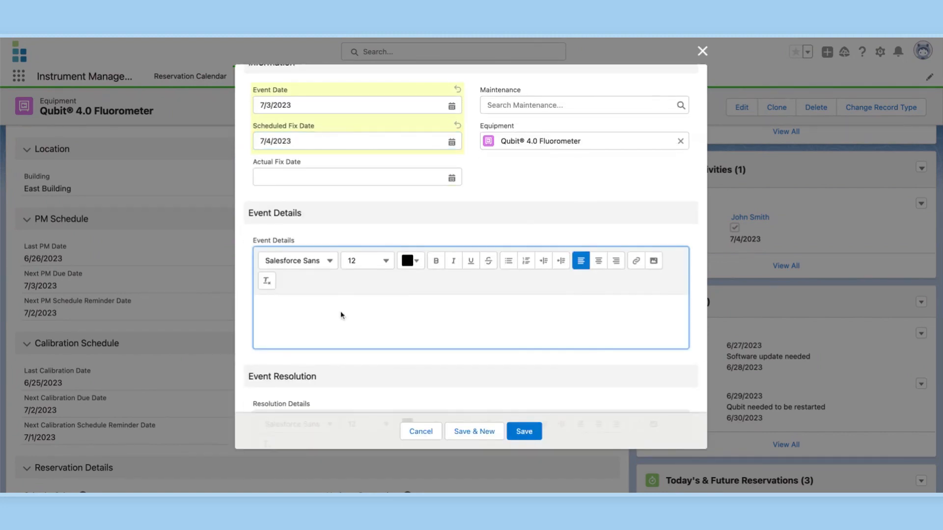
pyautogui.write('Field service c')
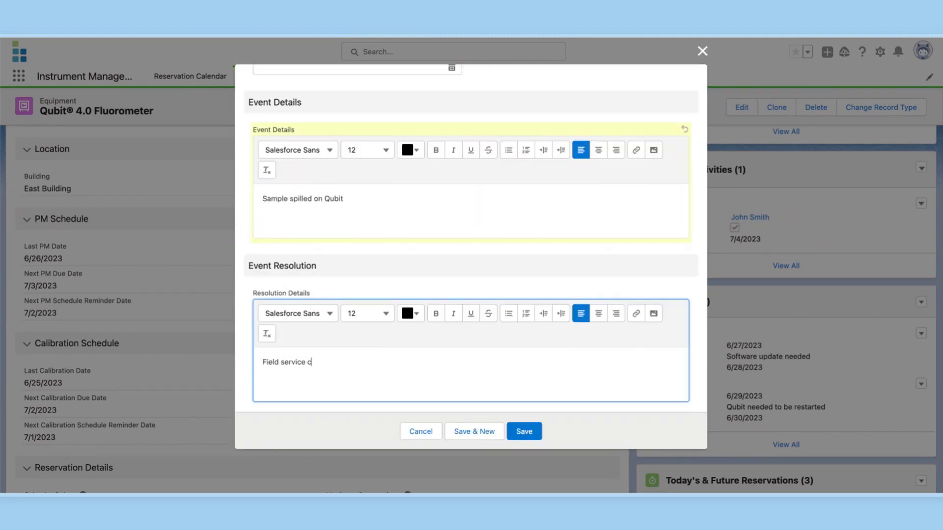
pyautogui.click(524, 431)
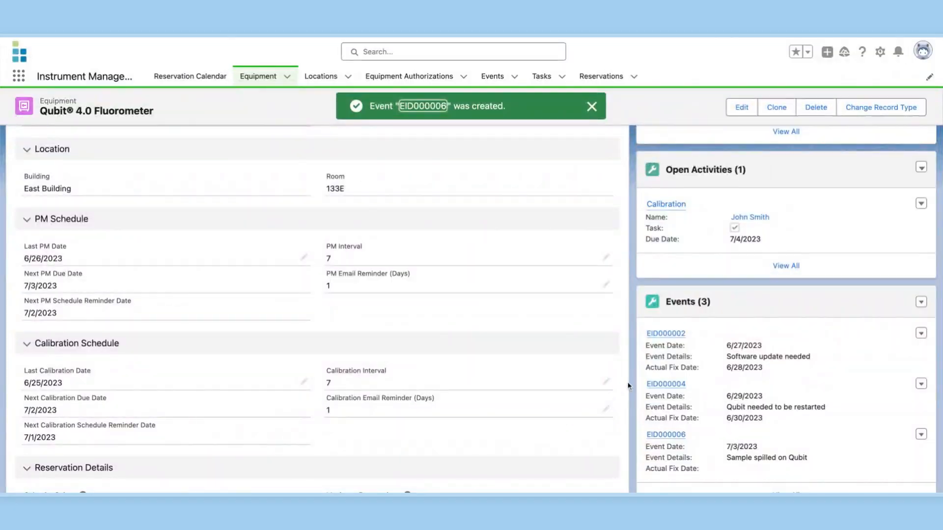
pyautogui.click(591, 106)
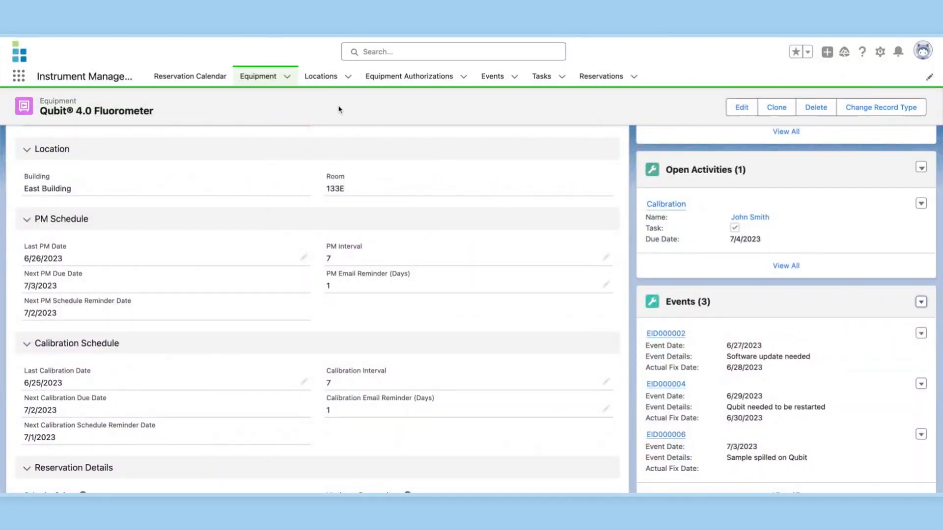
# Go to the Equipment Authorizations list via the Locations and Equipment Authorizations tabs.
pyautogui.click(320, 76)
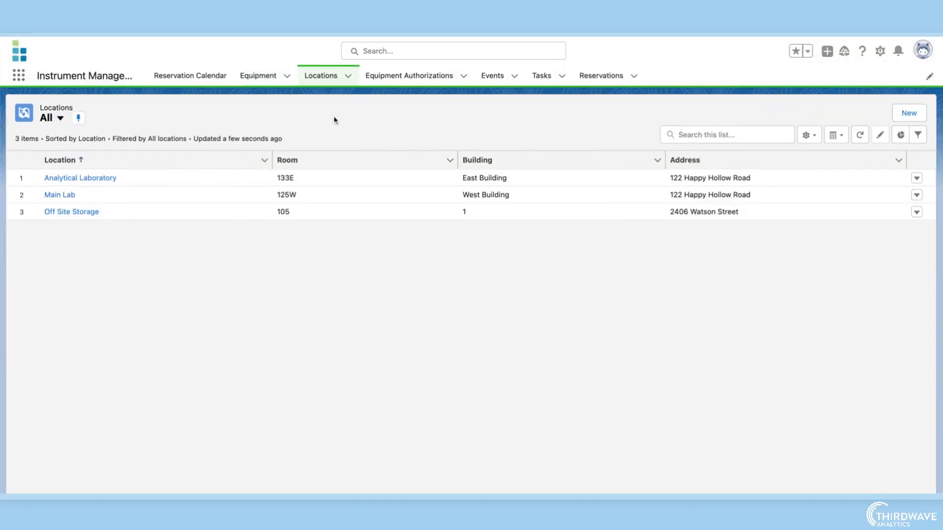
pyautogui.click(409, 76)
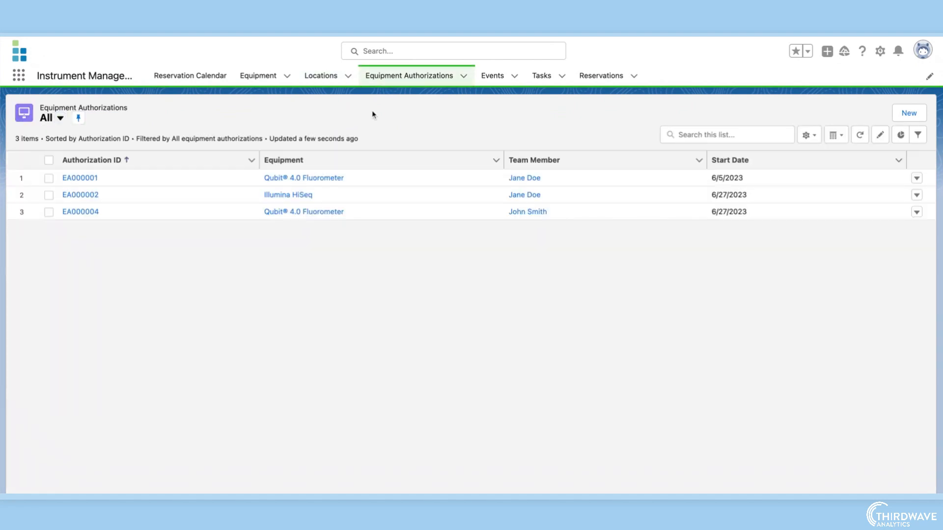
pyautogui.moveTo(871, 111)
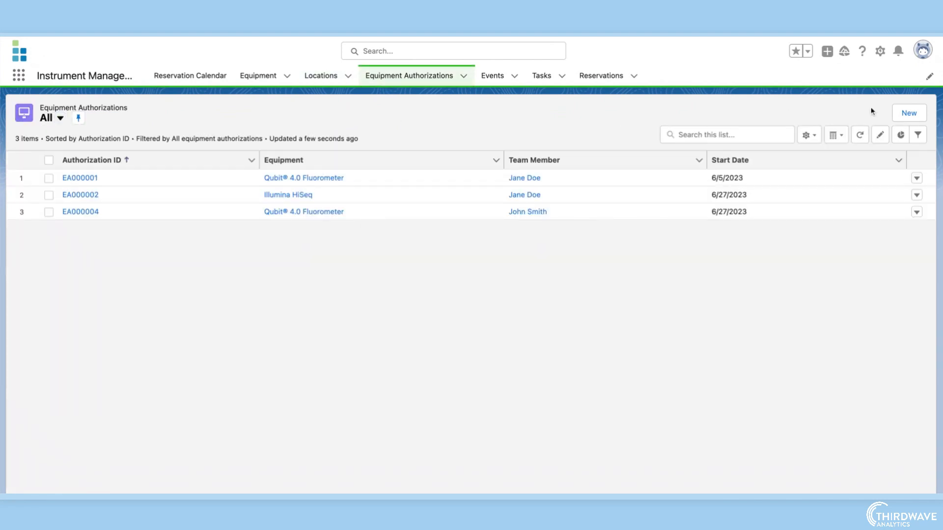
# Create authorization EA000005 giving Jane Doe Illumina HiSeq access from 7/3/2023 to 7/8/2024.
pyautogui.click(908, 113)
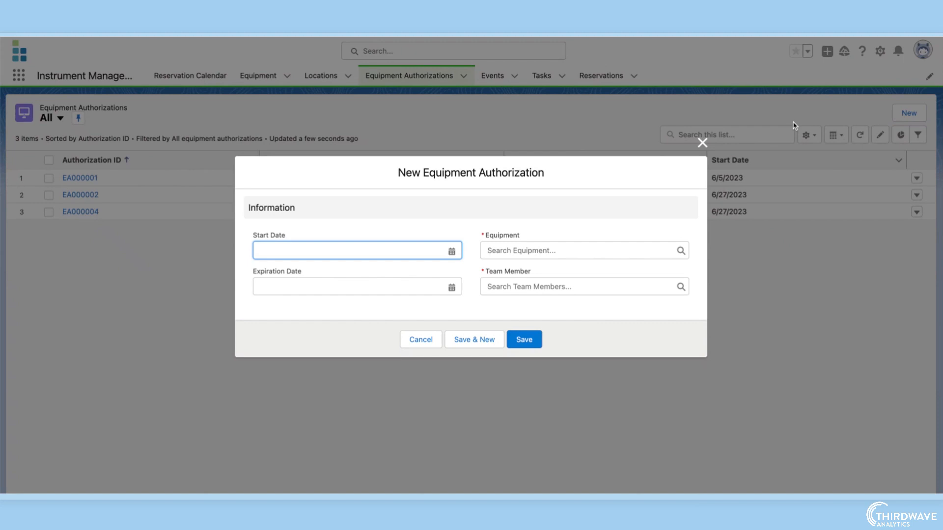
pyautogui.write('7/3/2023')
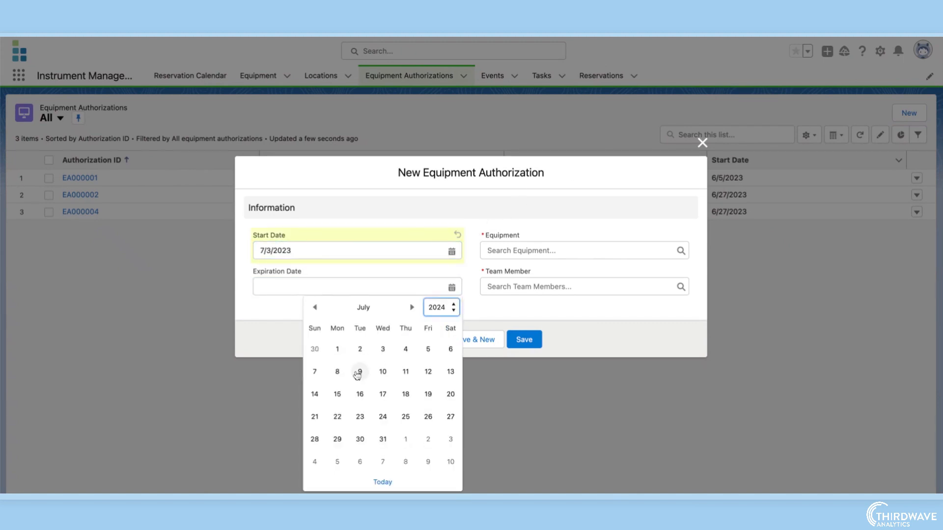
pyautogui.click(577, 250)
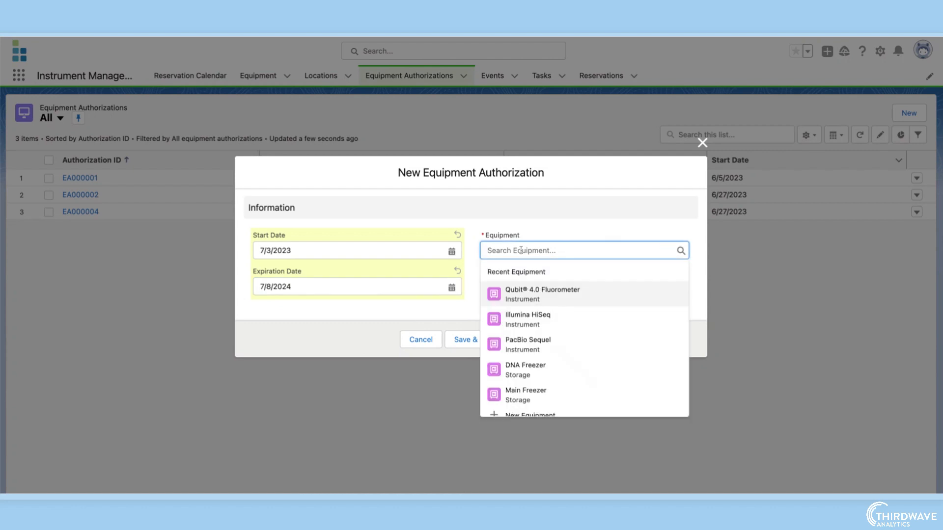
pyautogui.click(527, 318)
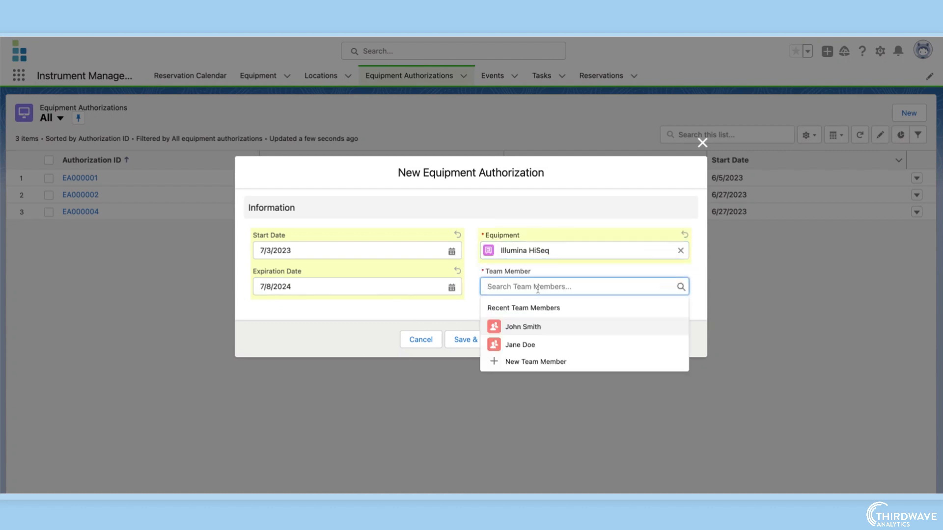
pyautogui.click(520, 344)
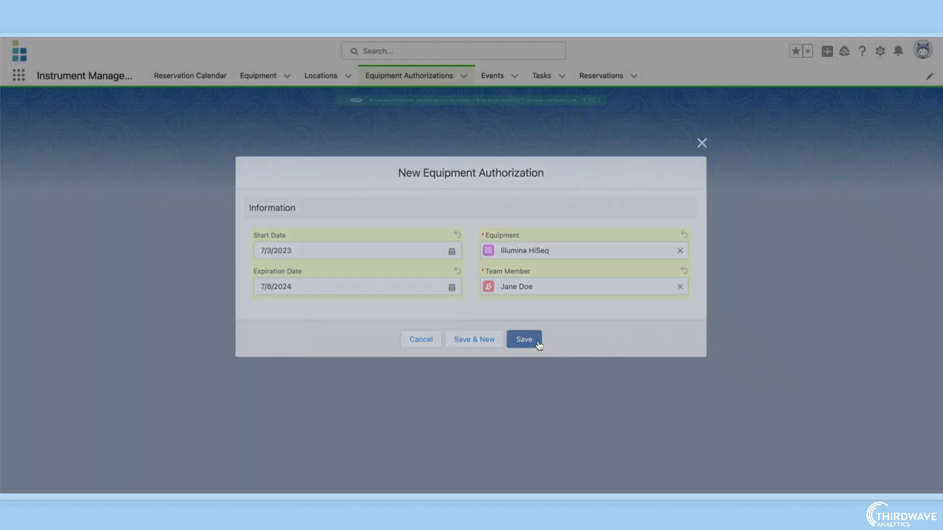
pyautogui.click(523, 339)
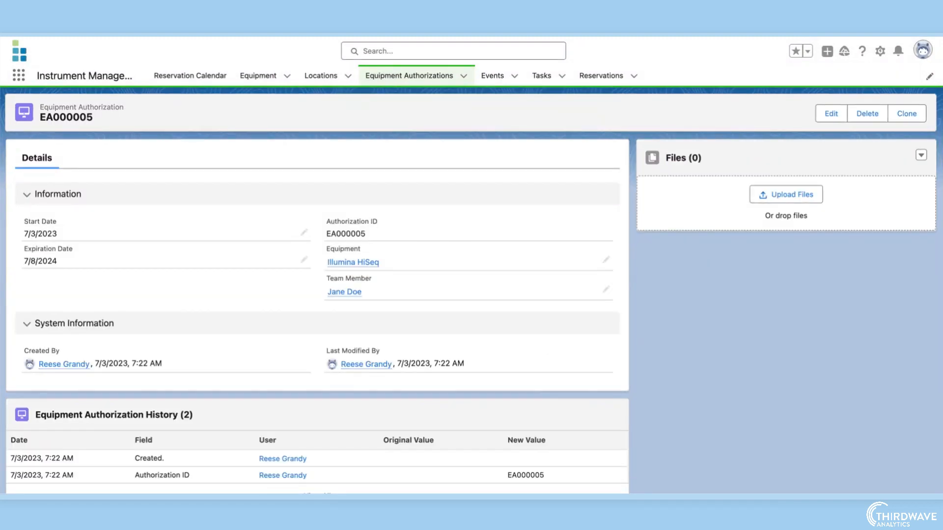
# Return to the instrument reservation calendar.
pyautogui.click(189, 76)
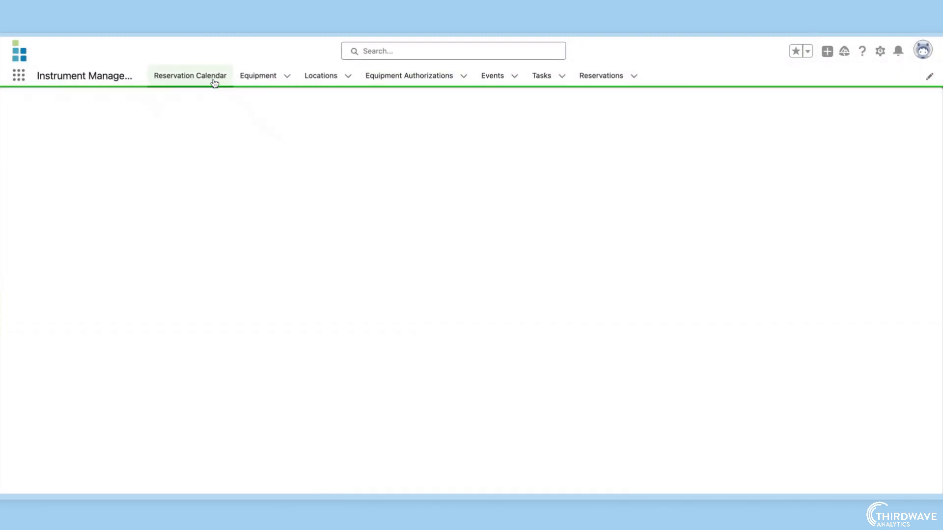
pyautogui.click(190, 76)
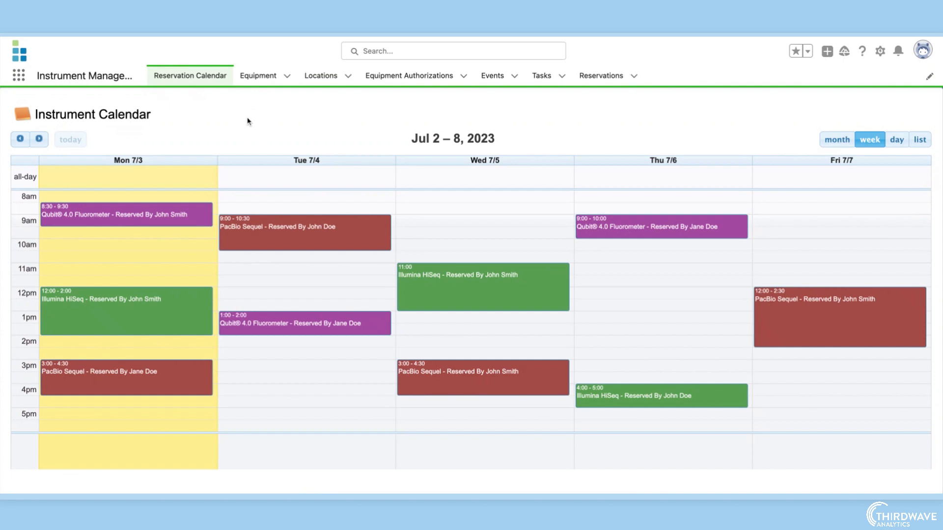